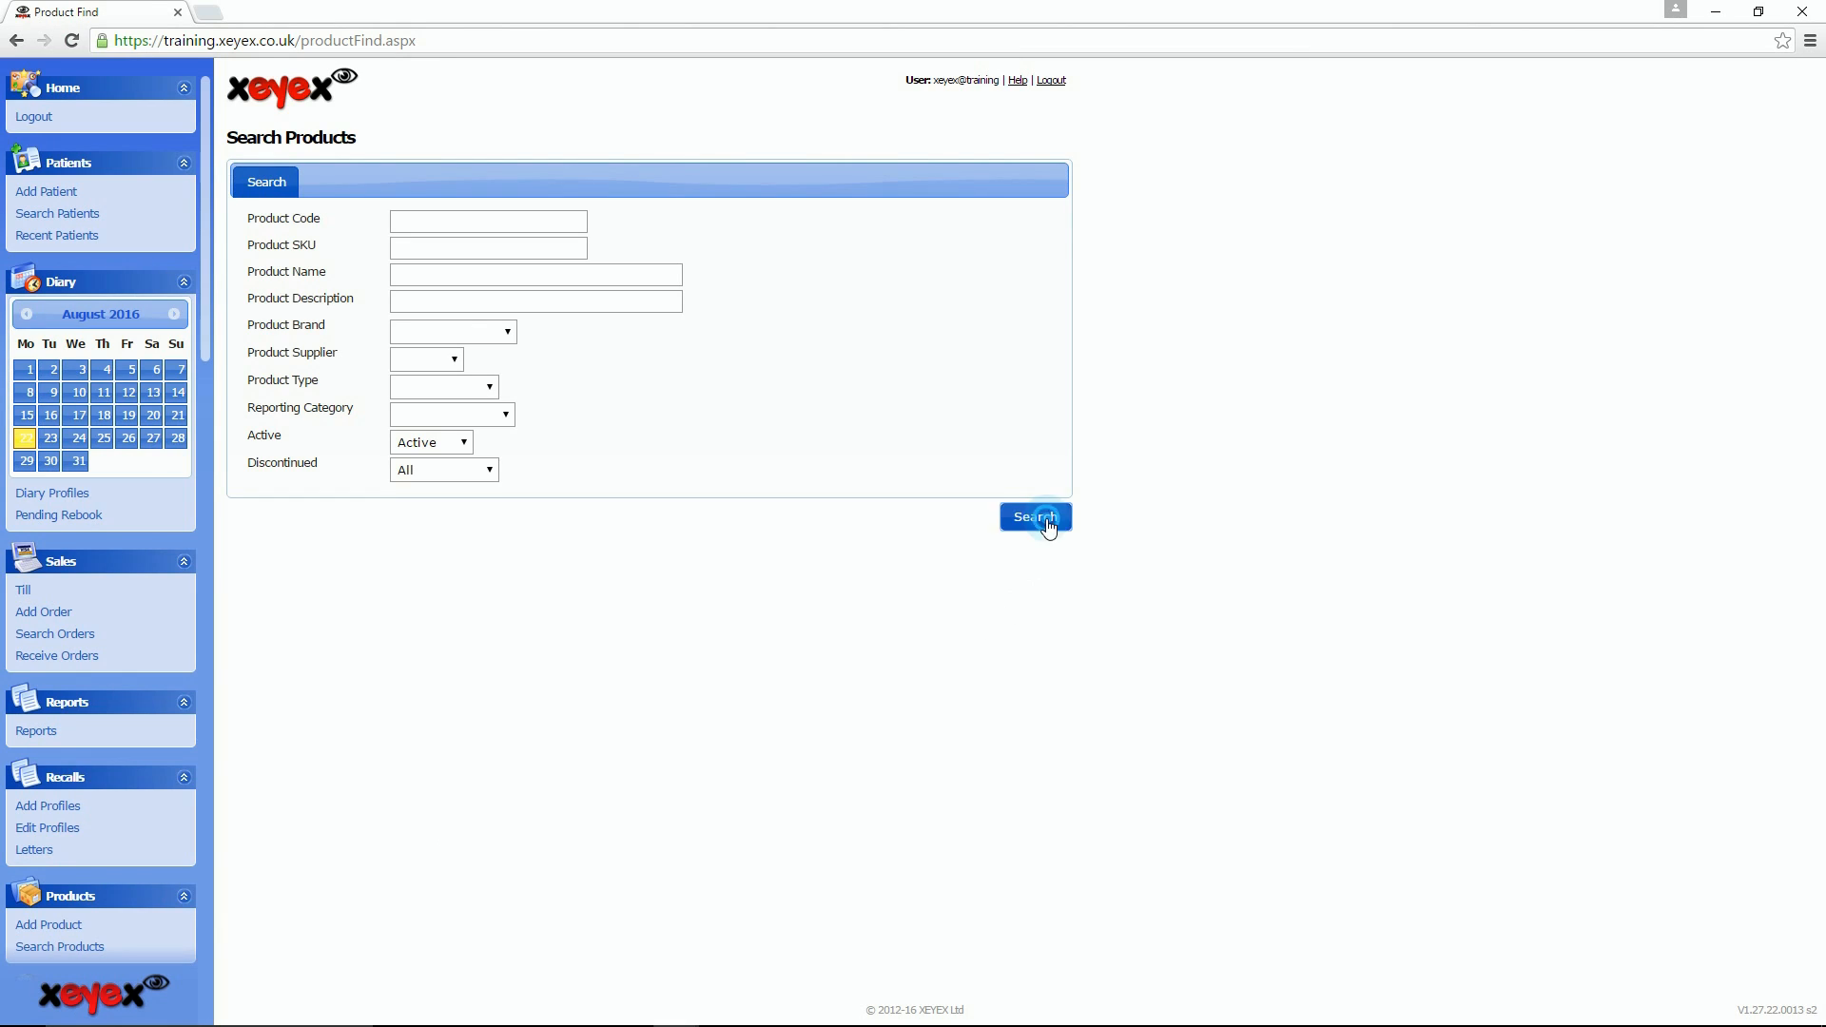
- Search all active products and open the ACC-CLOTH Cloth product record from the results
left_click(1033, 515)
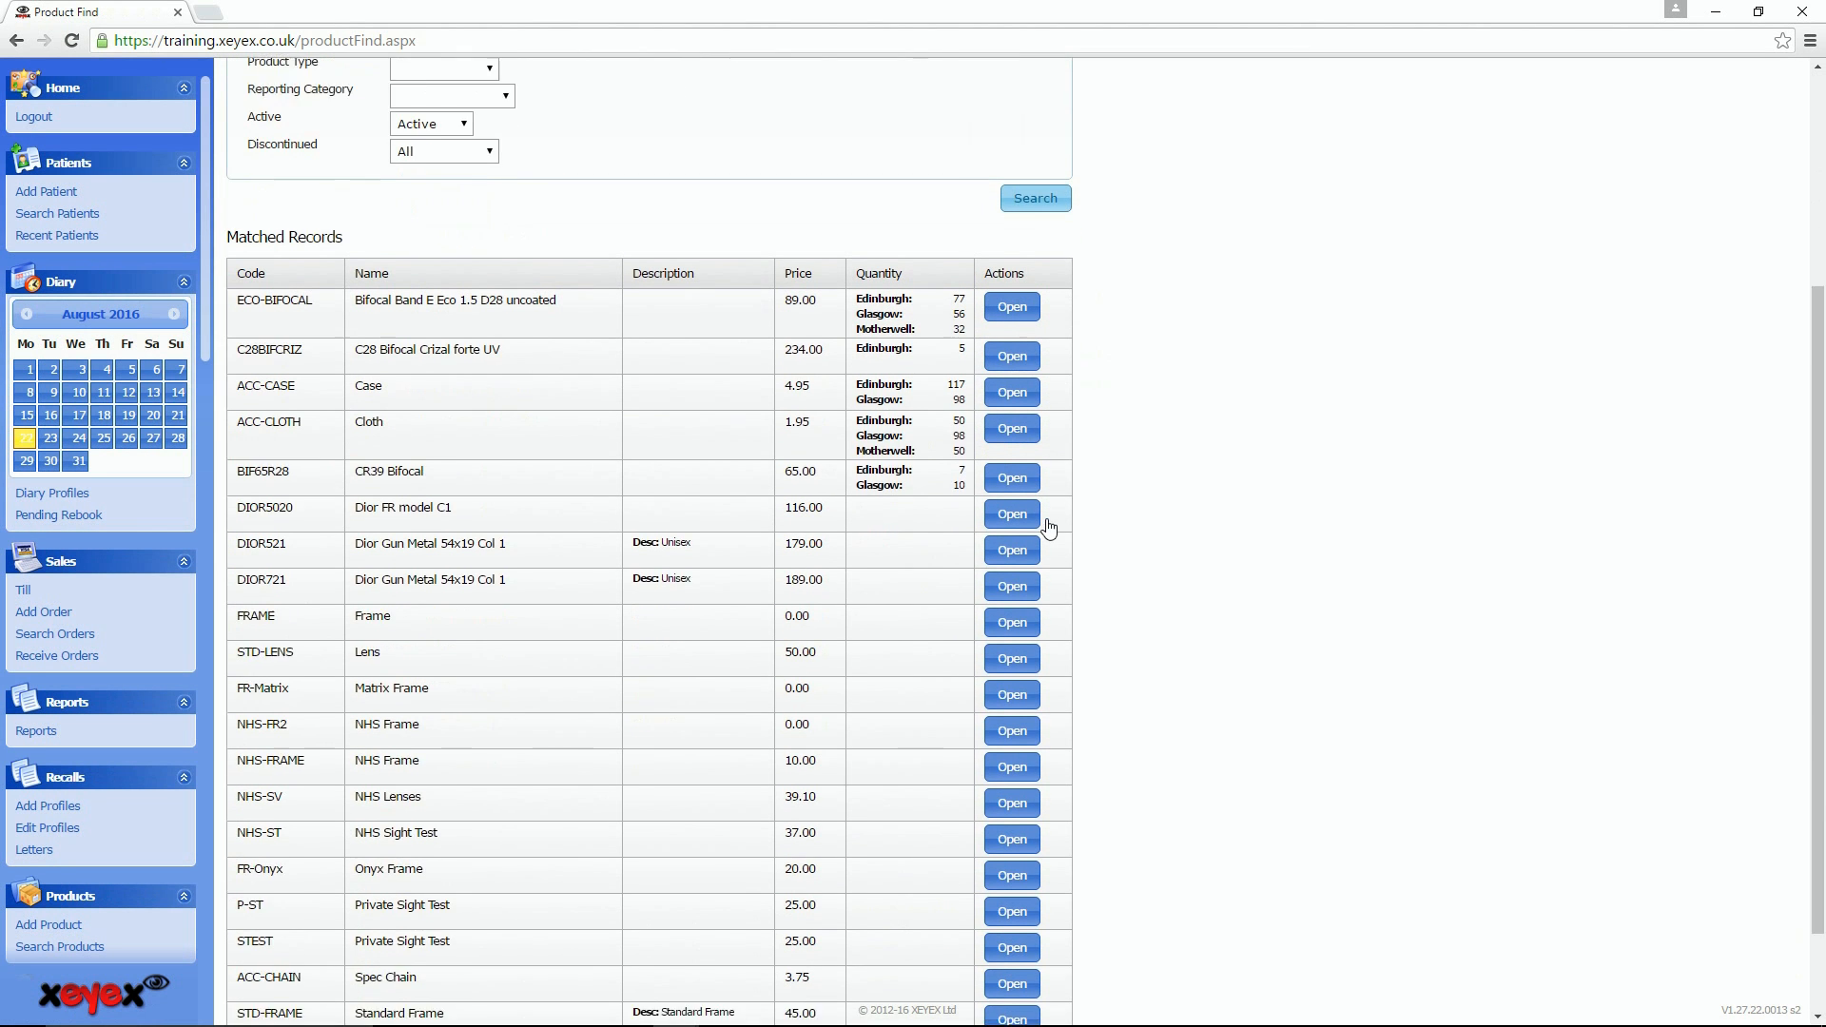
scroll("down", 3)
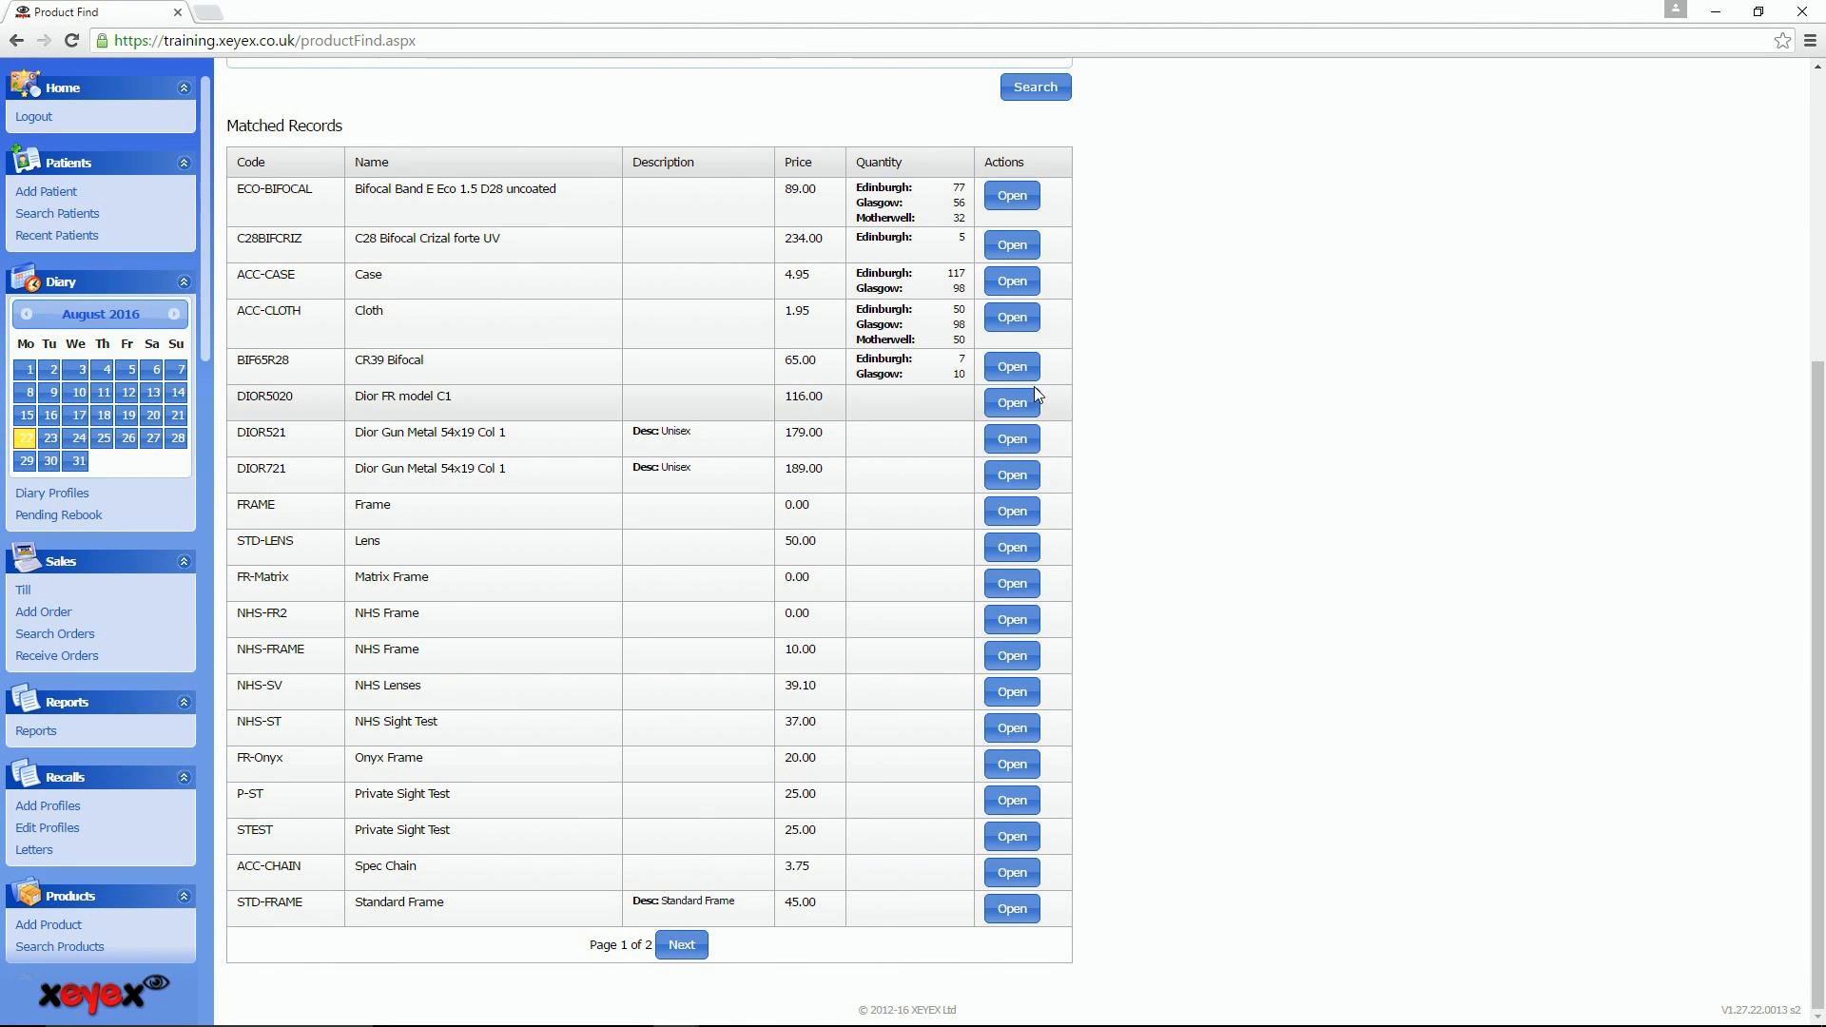
left_click(1010, 318)
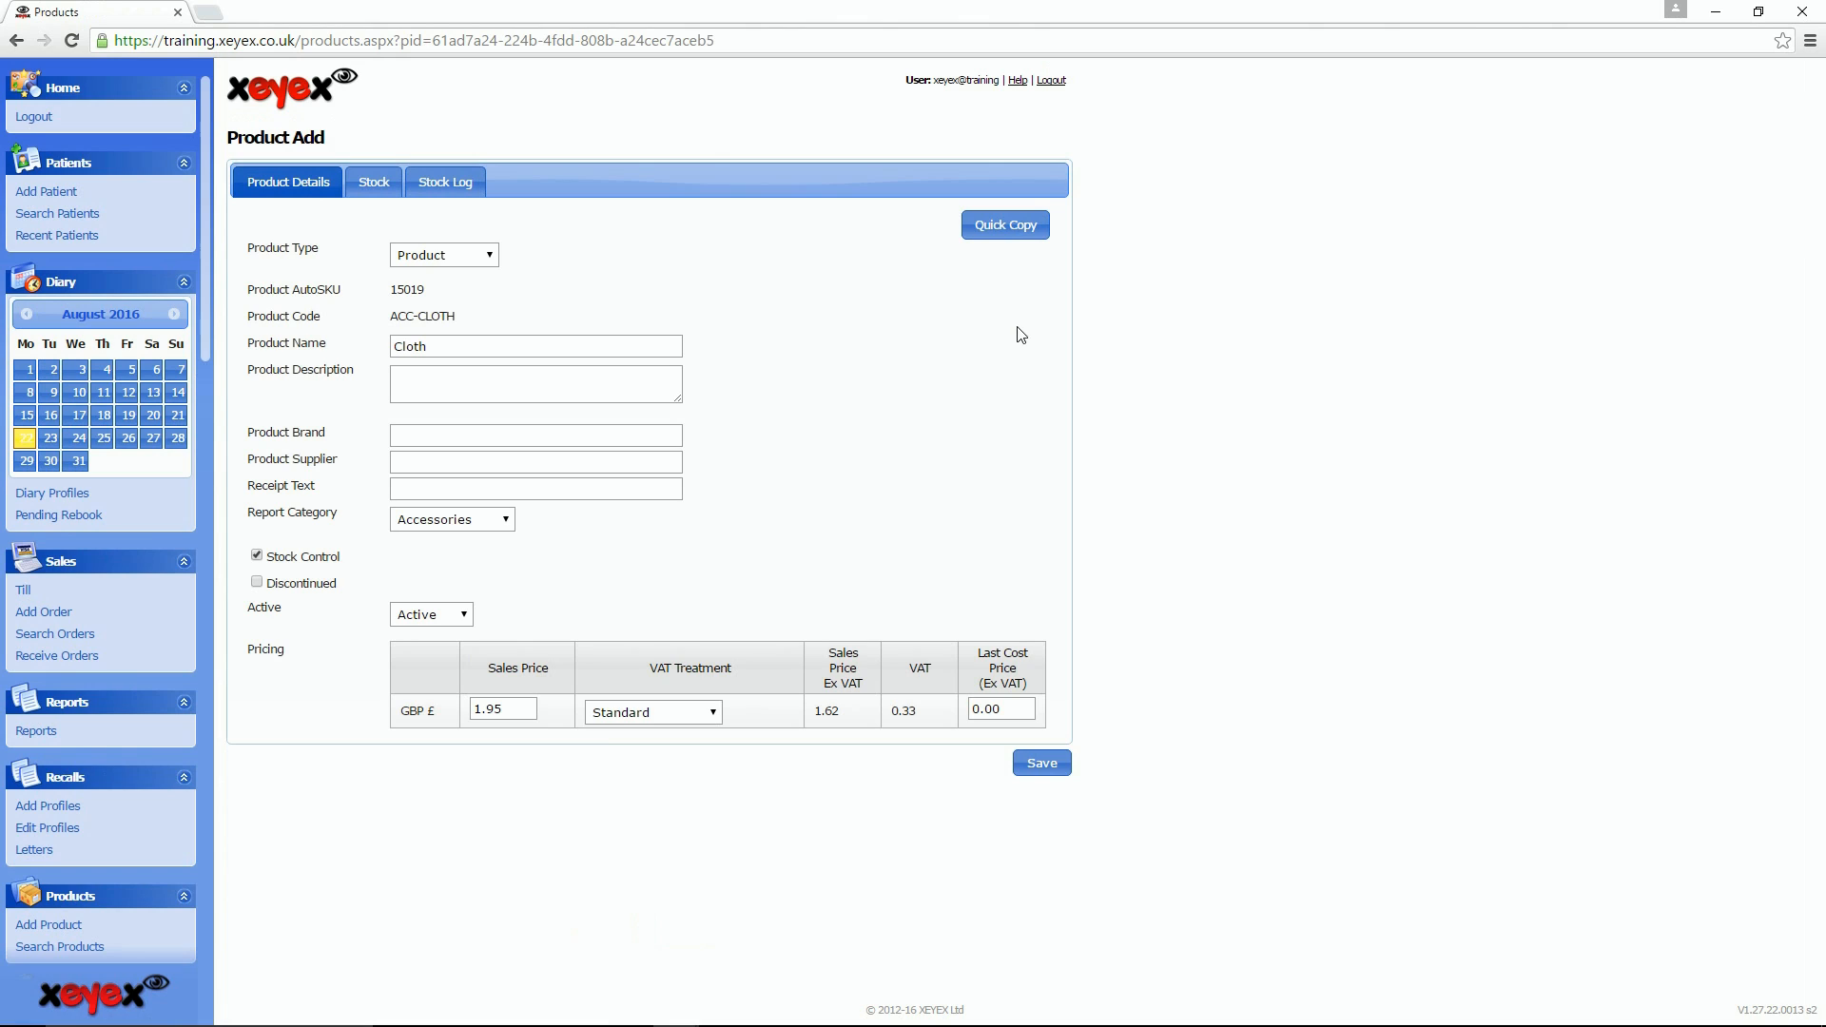
mouse_move(780, 288)
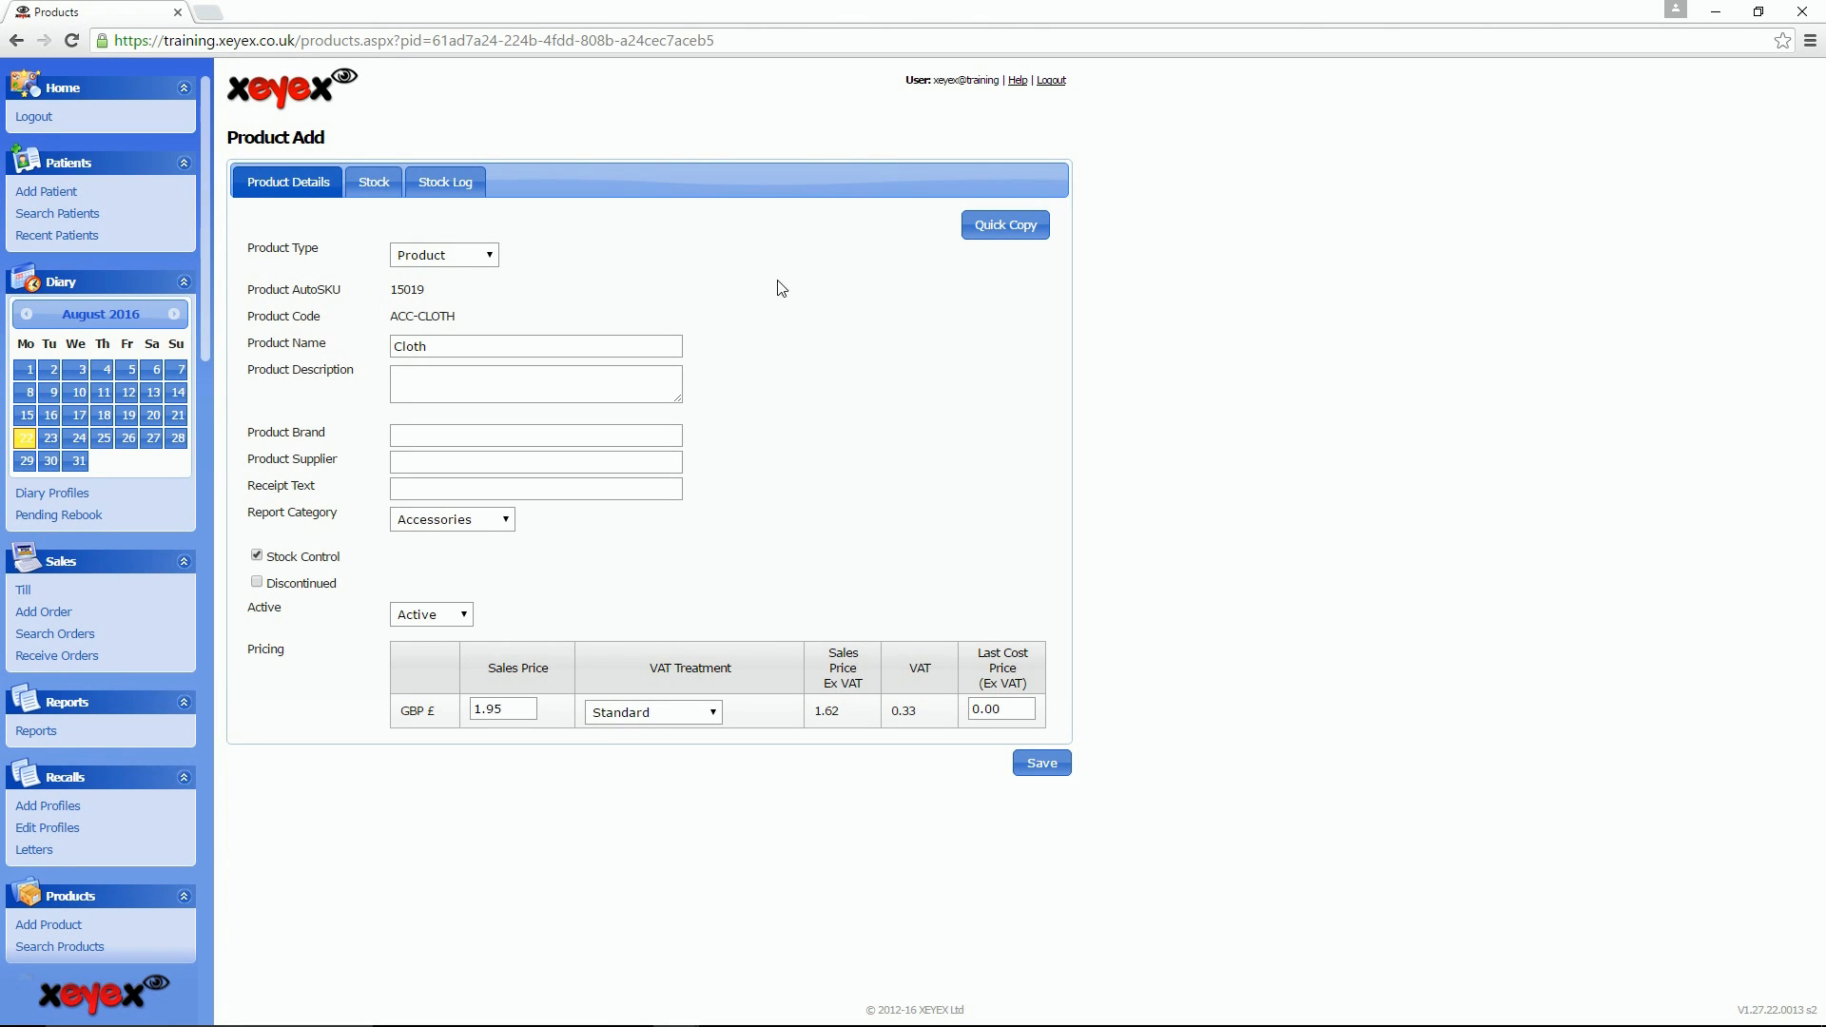
- Check Cloth stock per branch, then generate the Products Sold/Ordered report for Glasgow frames, 01/05/2016–31/08/2016
left_click(373, 183)
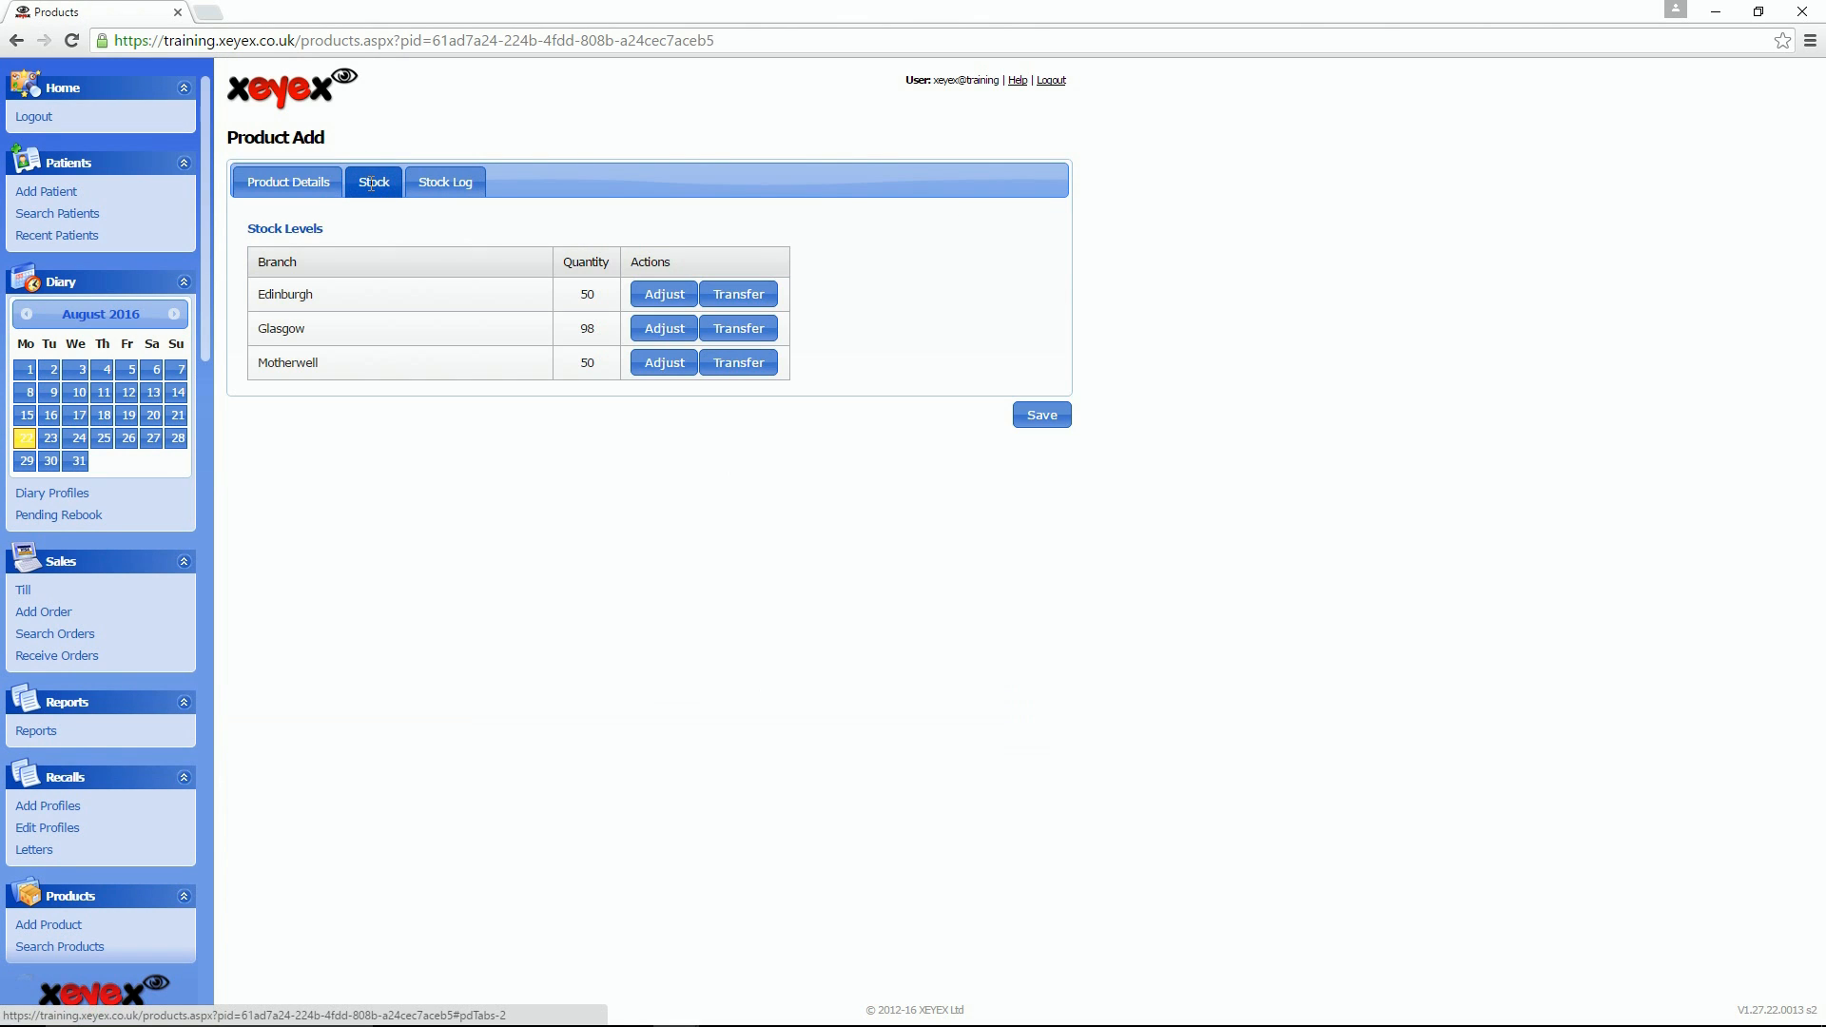
left_click(445, 183)
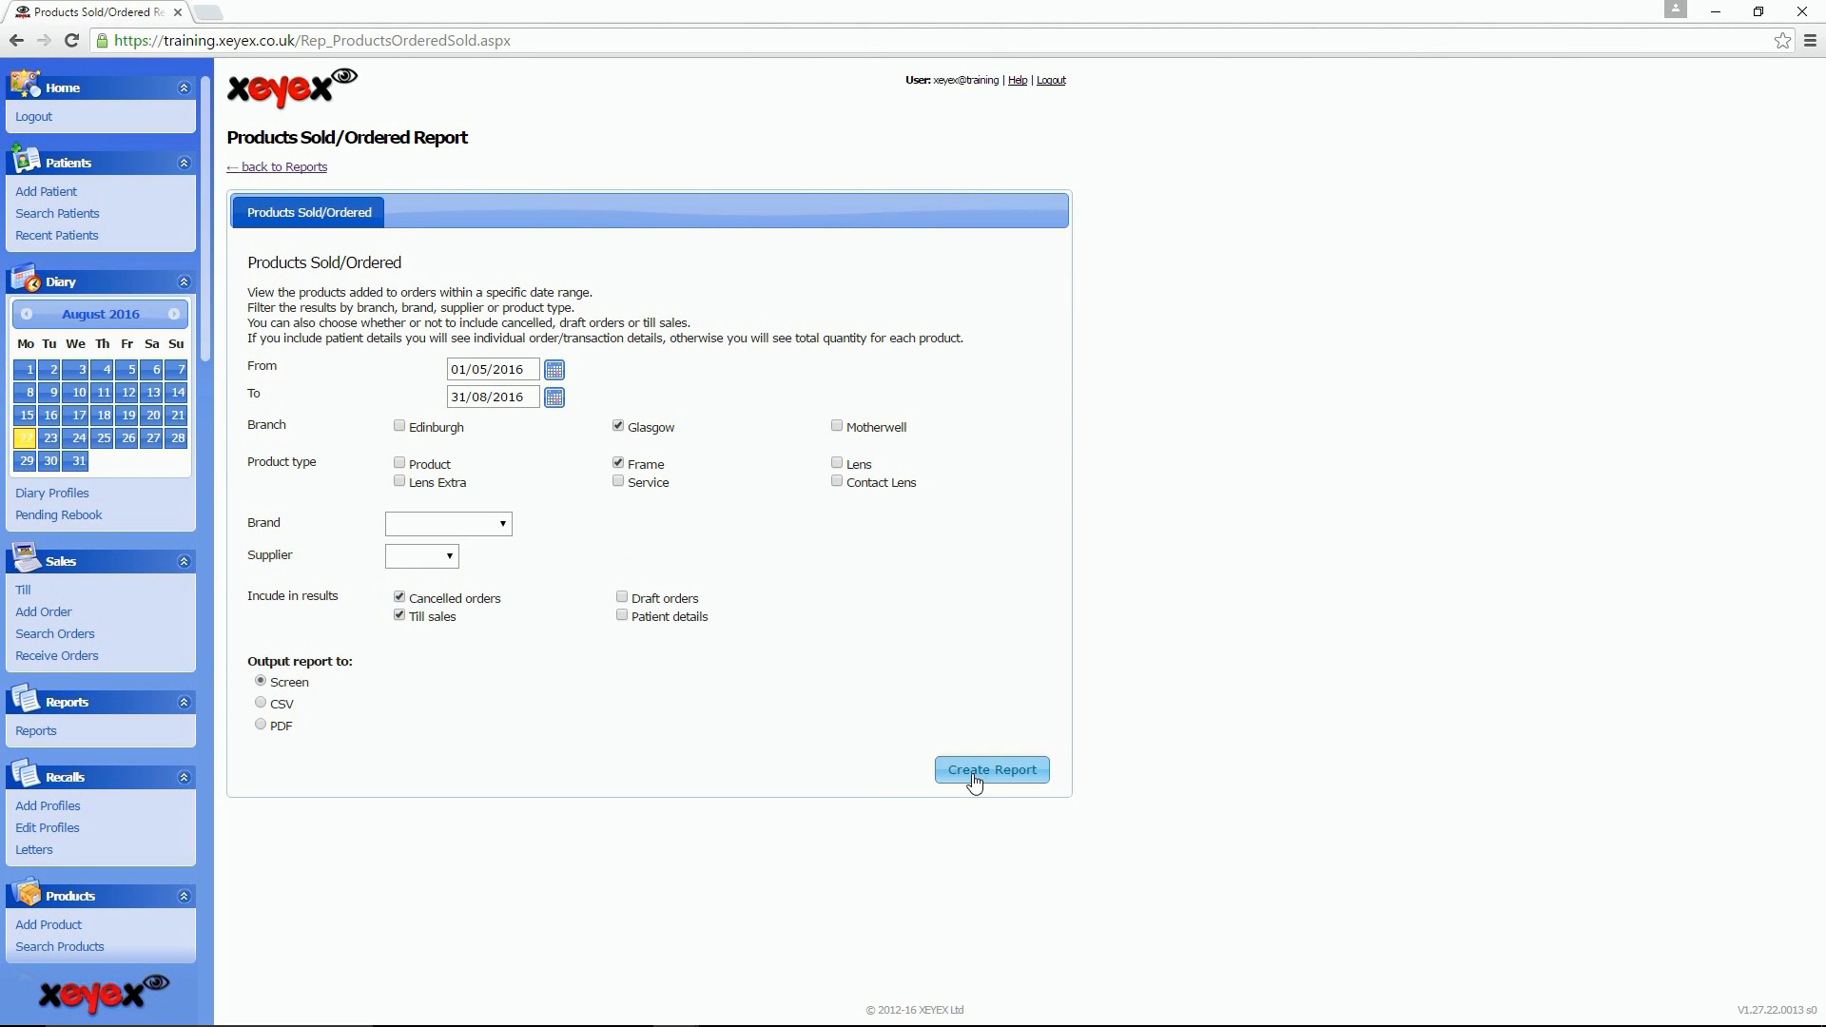
left_click(989, 770)
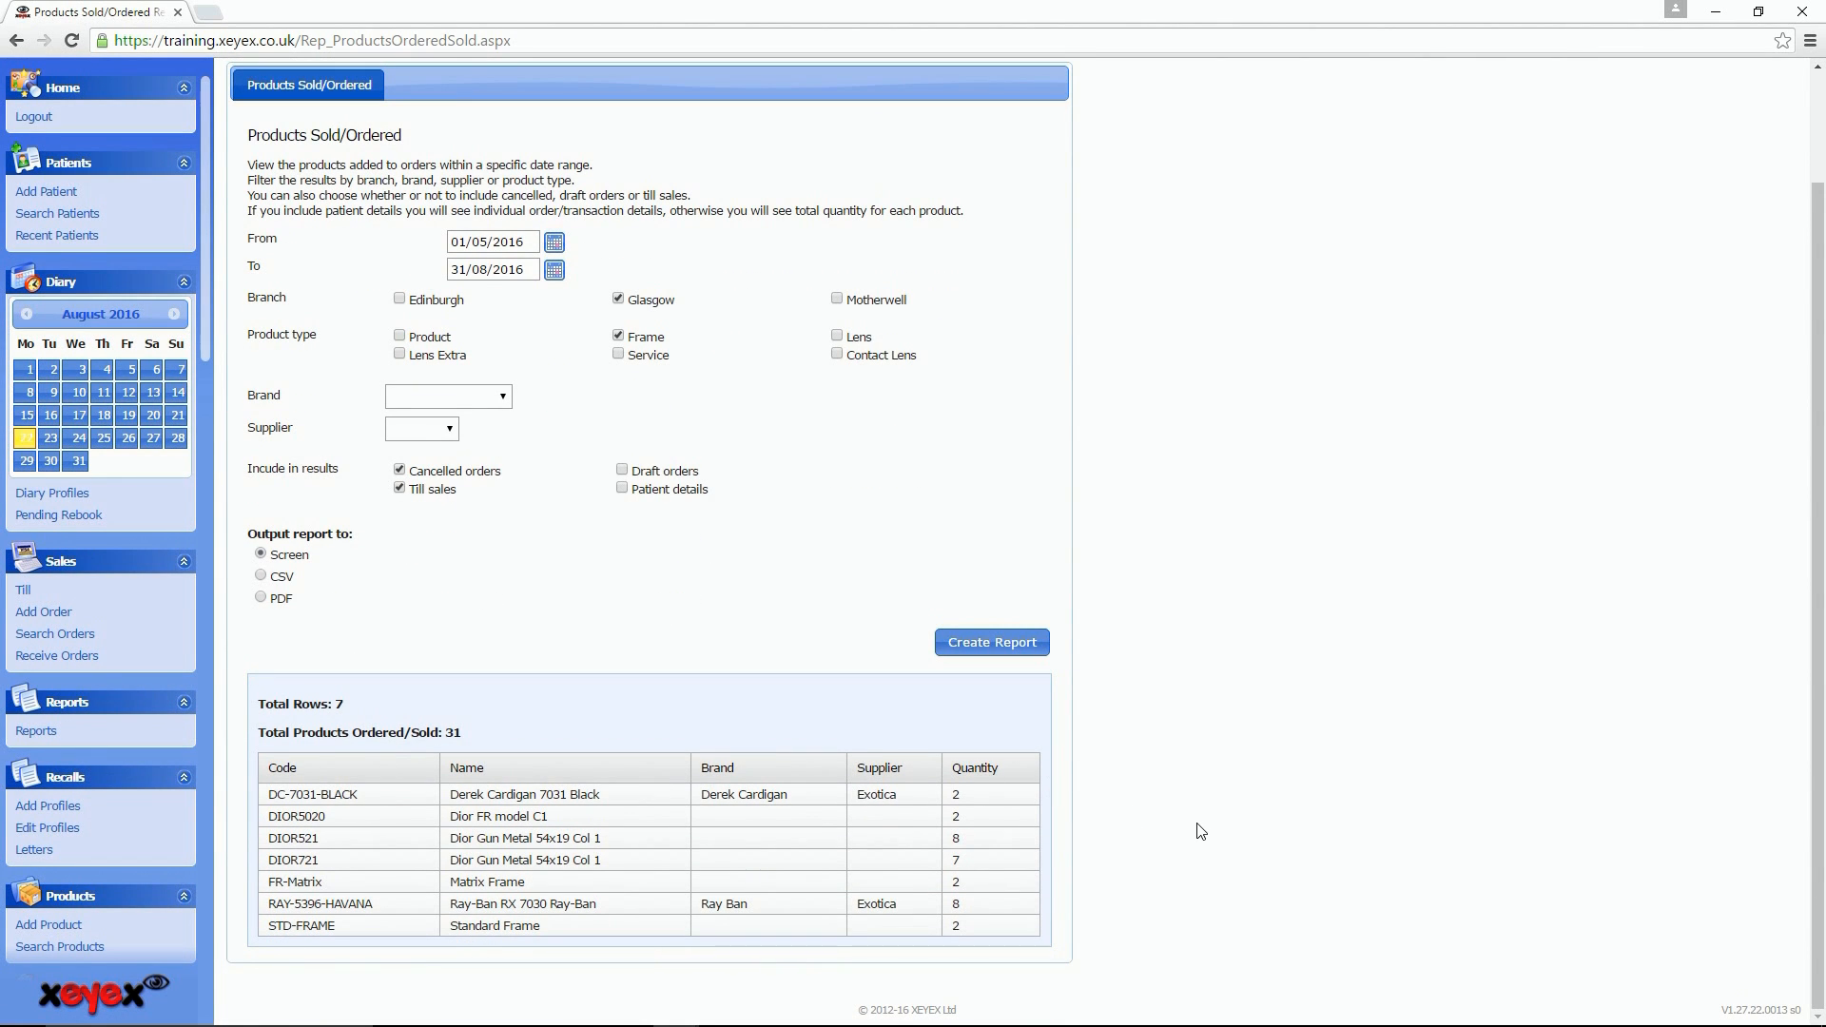